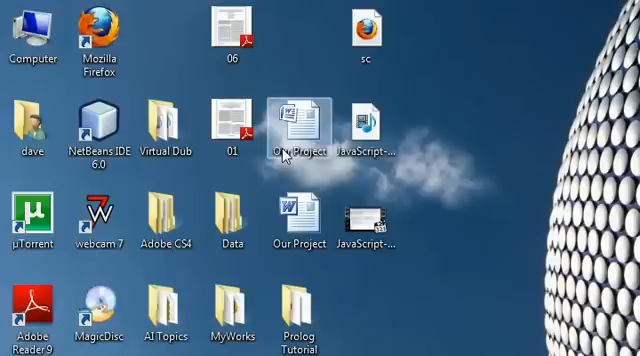
Select the Computer desktop item and choose Properties from its context menu.
click(34, 30)
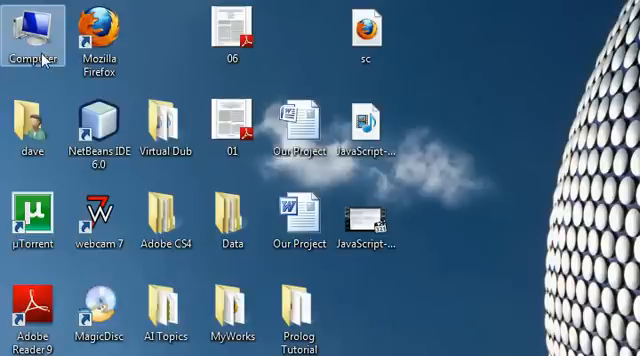
right_click(36, 30)
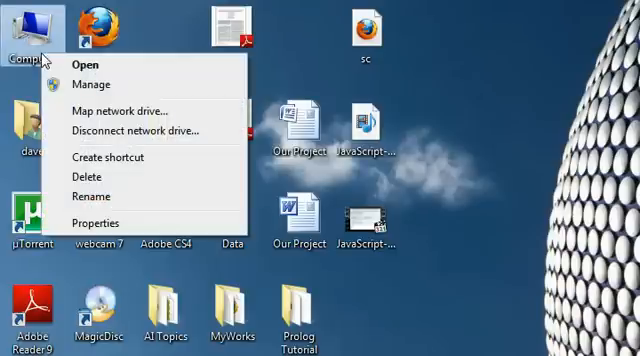
mouse_move(96, 218)
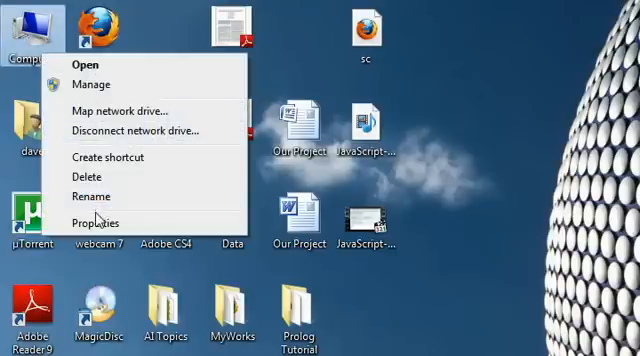
click(92, 224)
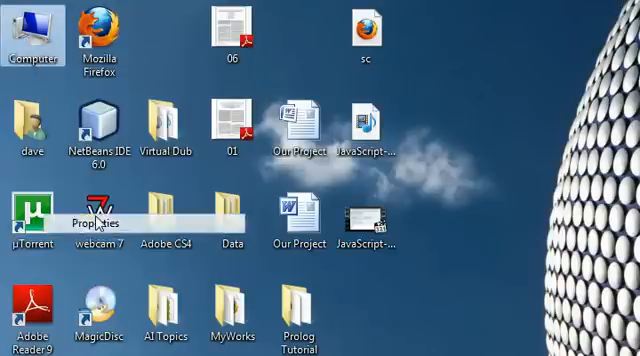
From the System window, go to Advanced system settings to reach the Advanced tab.
click(100, 220)
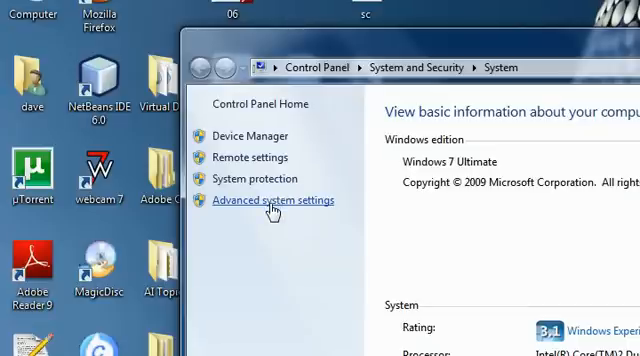
click(288, 200)
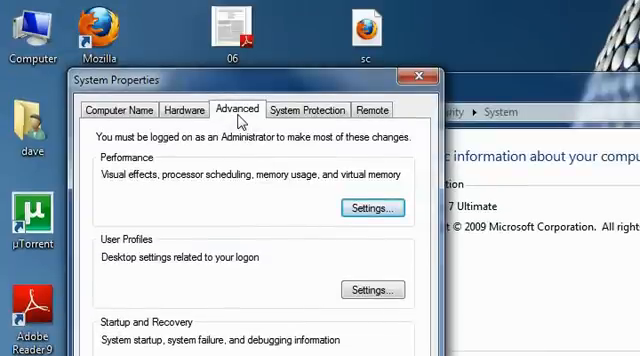
mouse_move(276, 252)
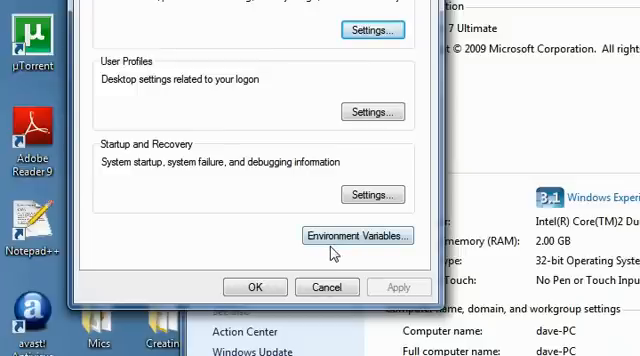
Show Environment Variables and inspect the path, TEMP and TMP user variables.
click(348, 236)
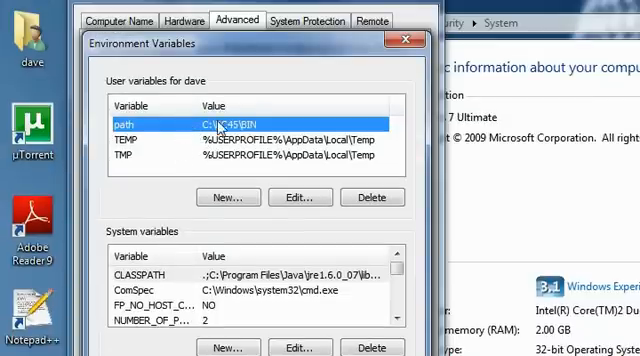
click(244, 156)
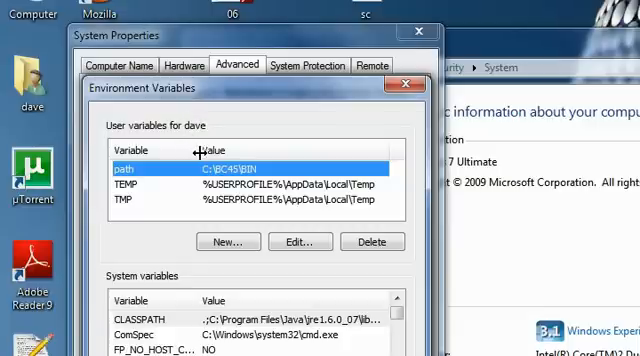
click(250, 184)
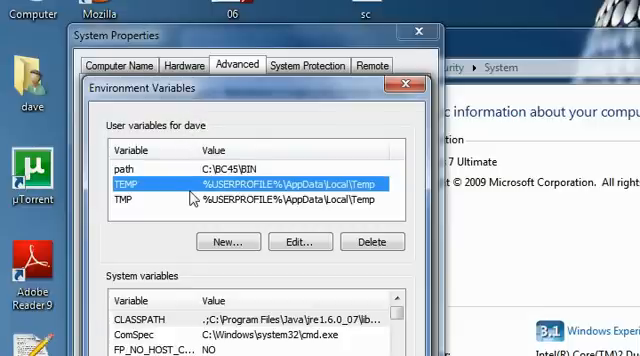
click(244, 200)
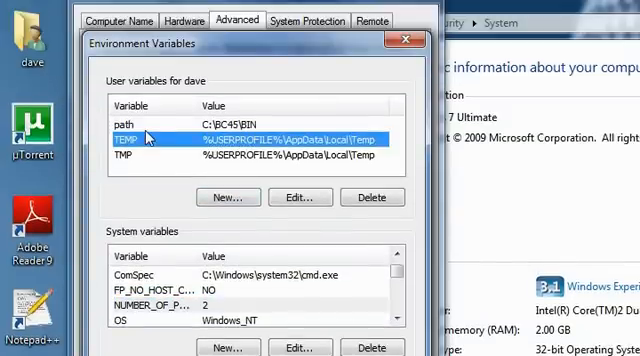
click(130, 124)
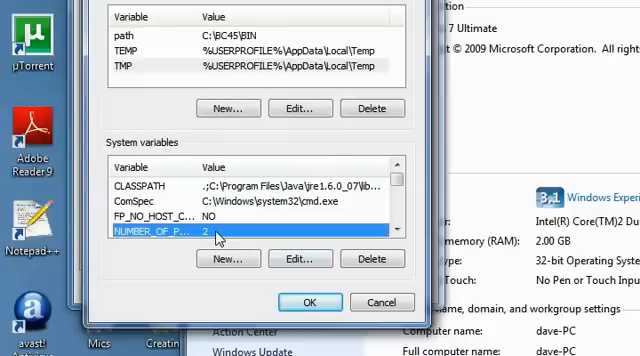
scroll(down, 3)
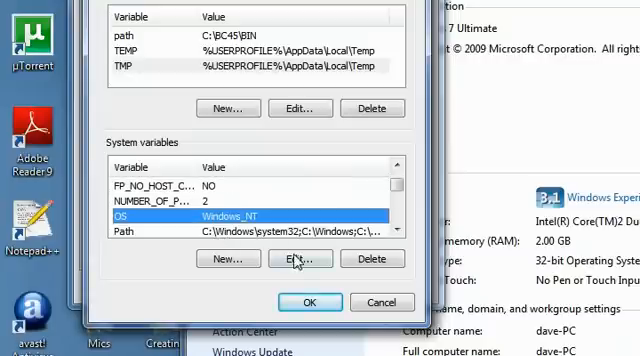
click(298, 260)
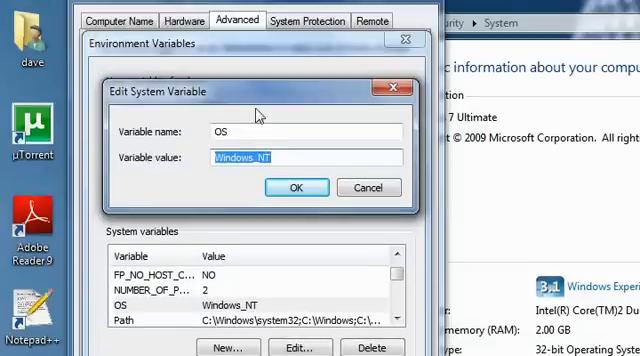
mouse_move(352, 172)
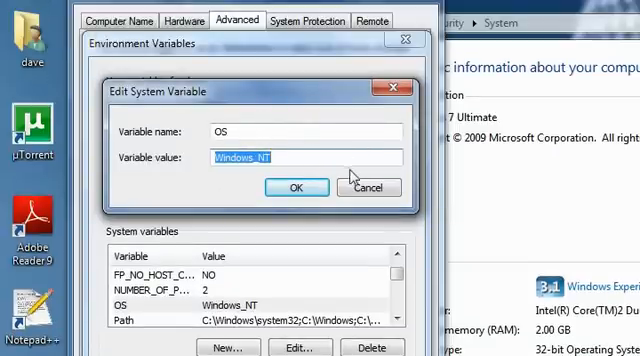
click(368, 188)
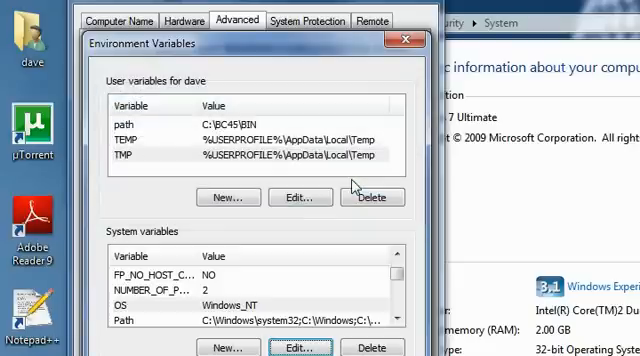
mouse_move(330, 268)
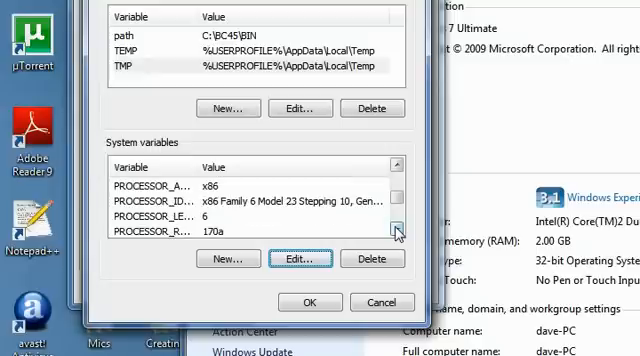
click(400, 232)
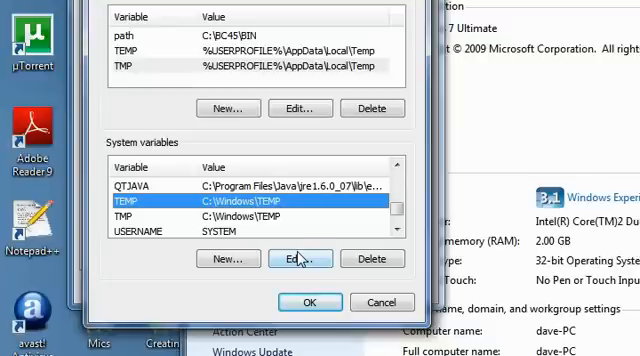
click(250, 216)
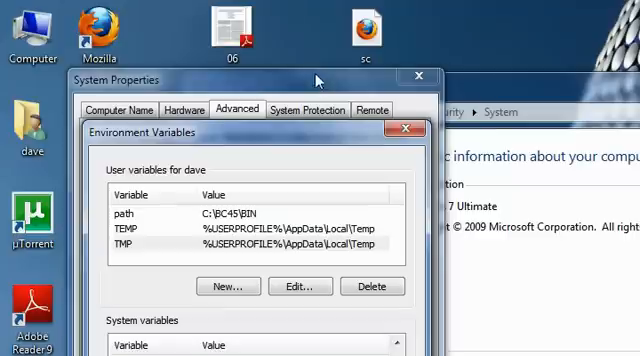
mouse_move(290, 112)
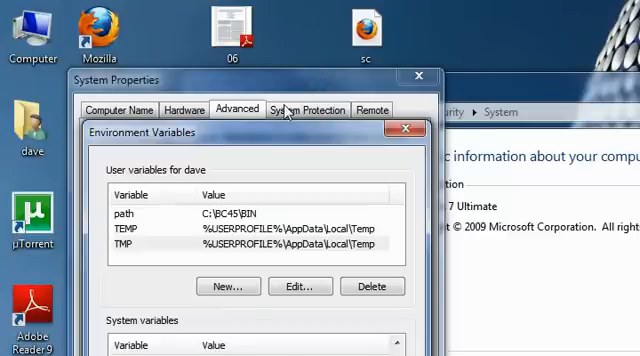
mouse_move(264, 132)
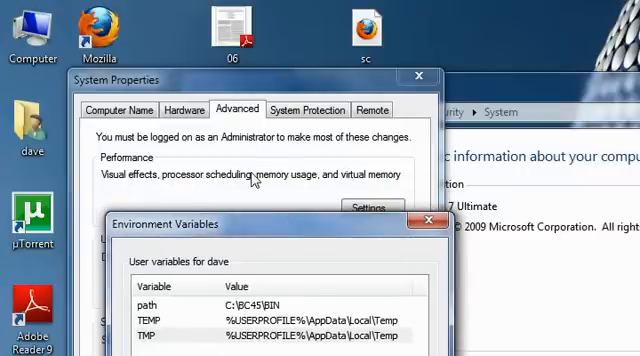
mouse_move(264, 216)
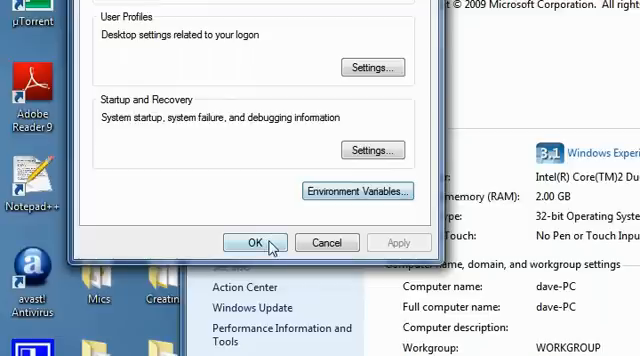
Confirm System Properties with OK, returning to the basic system information page.
click(252, 242)
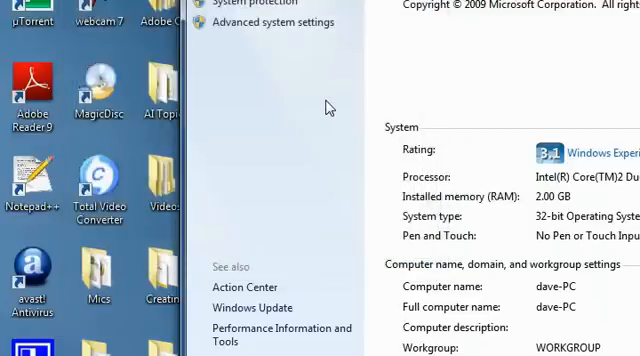
scroll(up, 3)
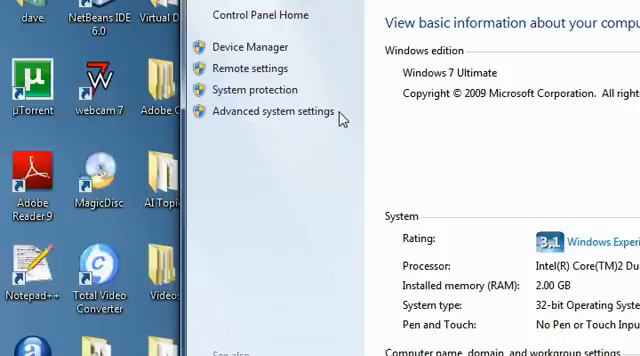
mouse_move(344, 116)
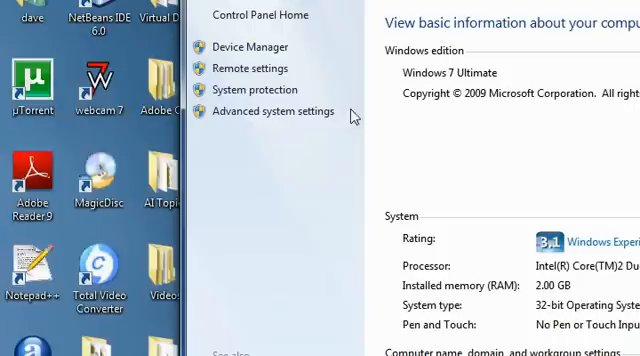